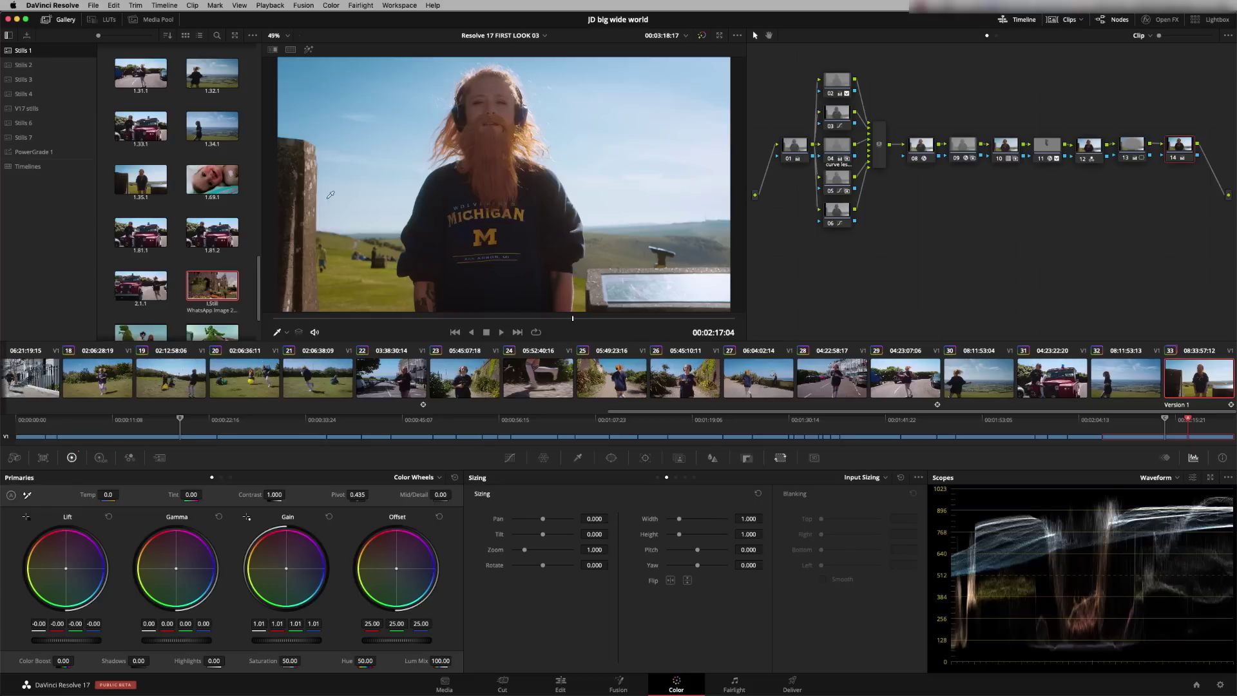
Step: Bring up the DaVinci Resolve application menu from the menu bar
{"action": "left_click", "coordinate": [53, 5]}
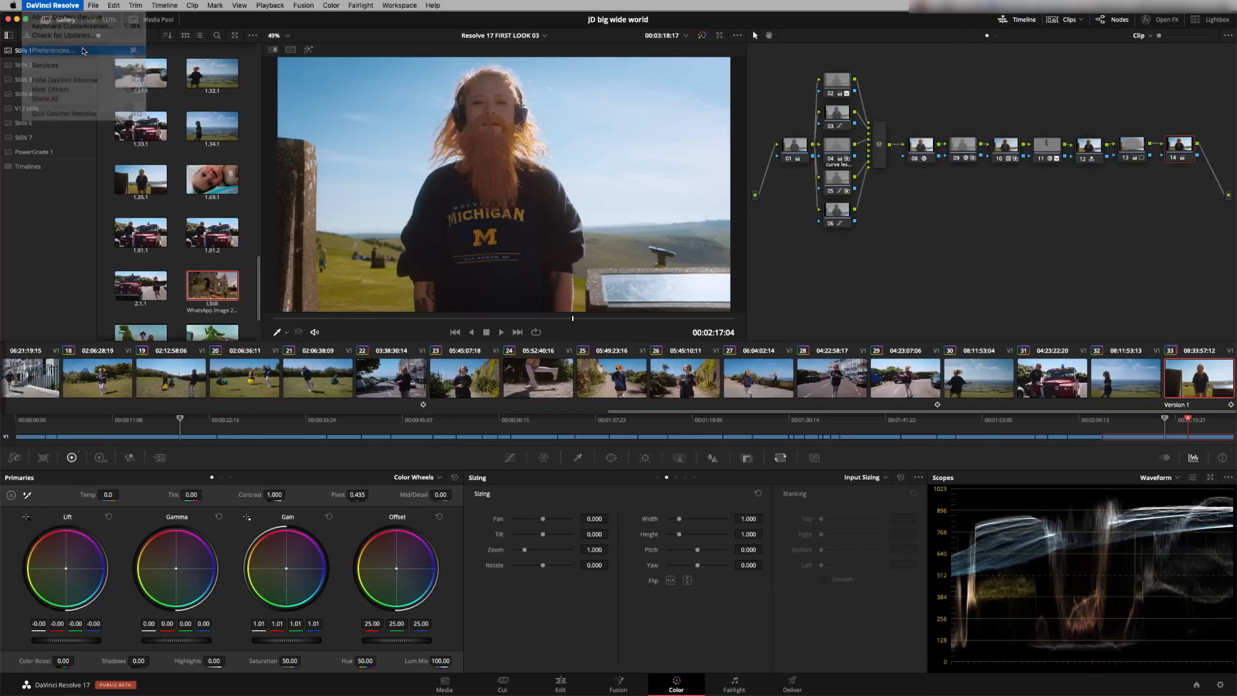
Step: In System > Control Panels preferences, choose DaVinci Resolve Advanced Panel 2 as the grading panel
{"action": "left_click", "coordinate": [50, 50]}
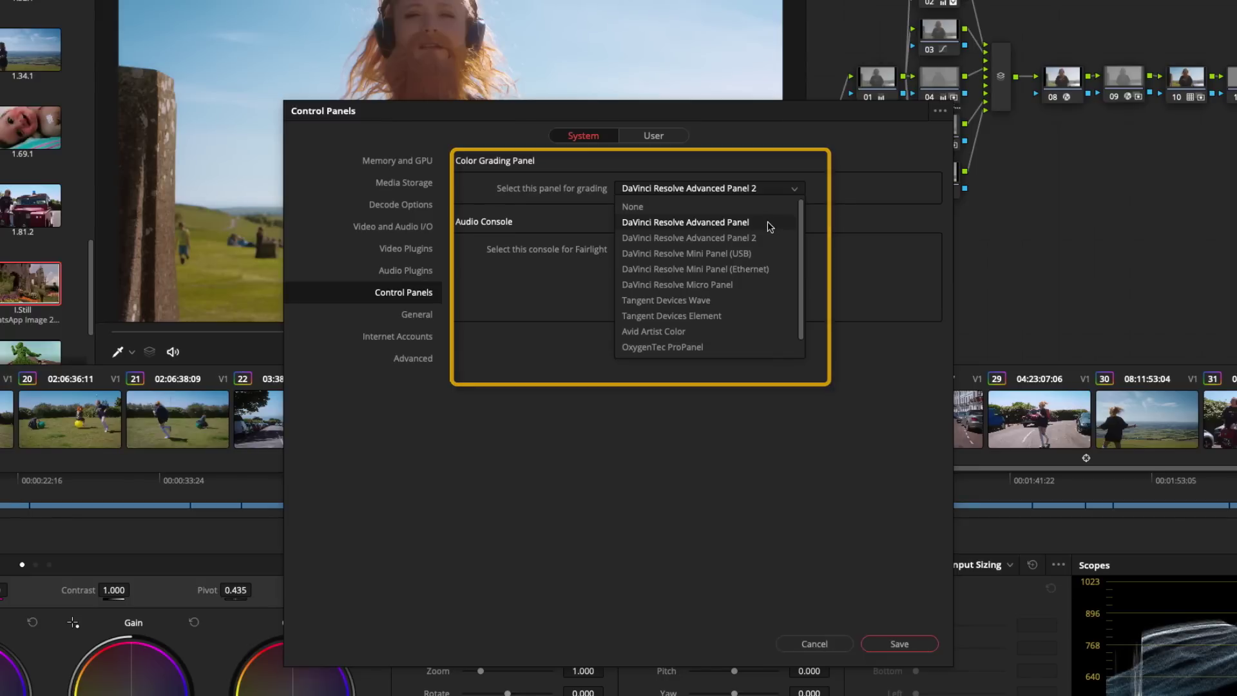
{"action": "mouse_move", "coordinate": [777, 244]}
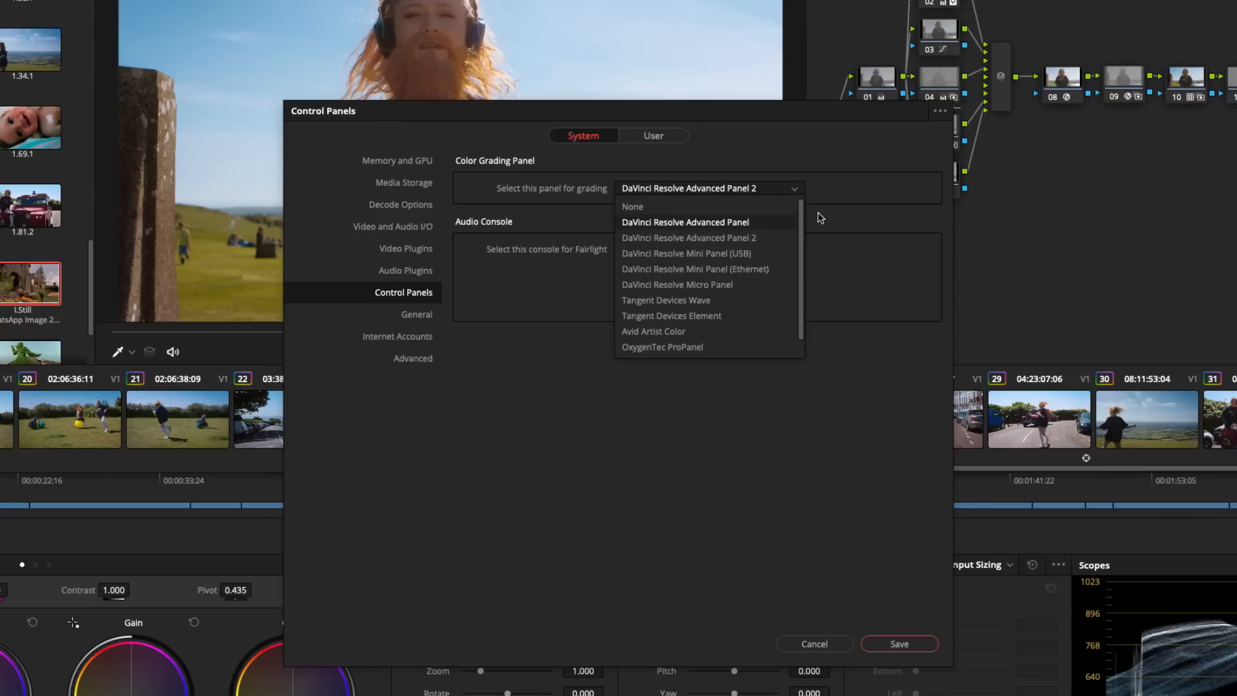
{"action": "mouse_move", "coordinate": [760, 240]}
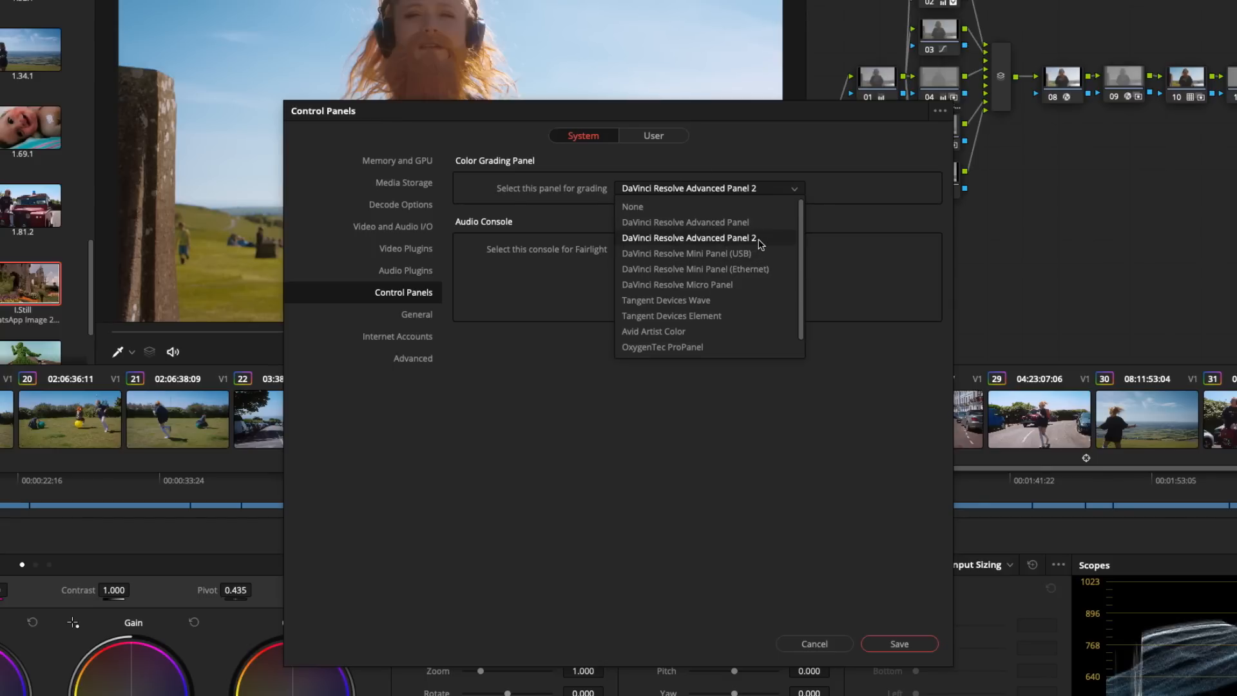
{"action": "left_click", "coordinate": [687, 238]}
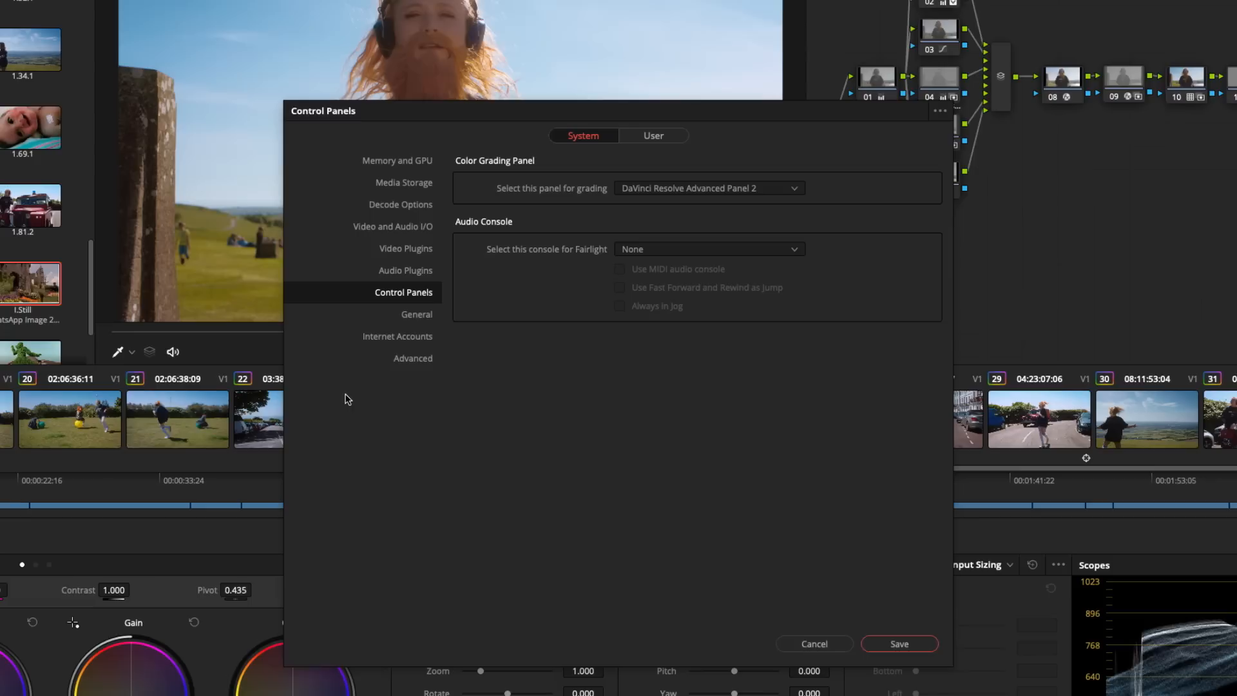
Step: In User > Control Panels, set red key backlighting from 50 to 0 and select the blue field
{"action": "left_click", "coordinate": [654, 136]}
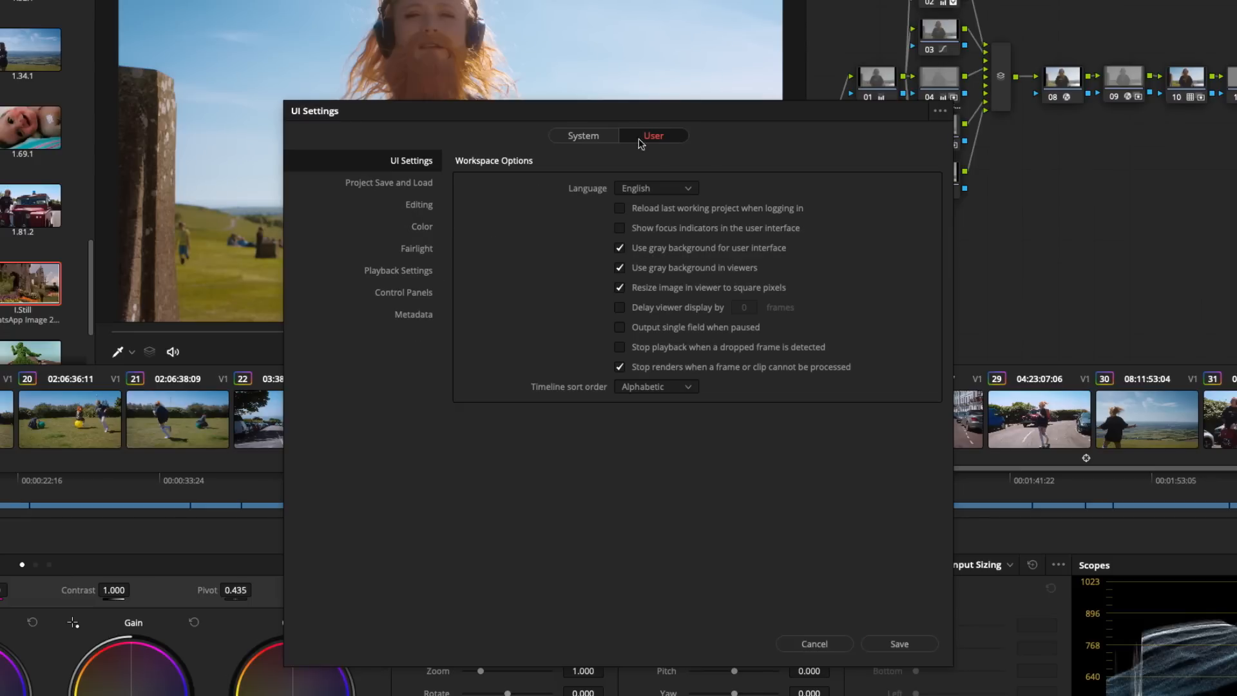
{"action": "left_click", "coordinate": [404, 293]}
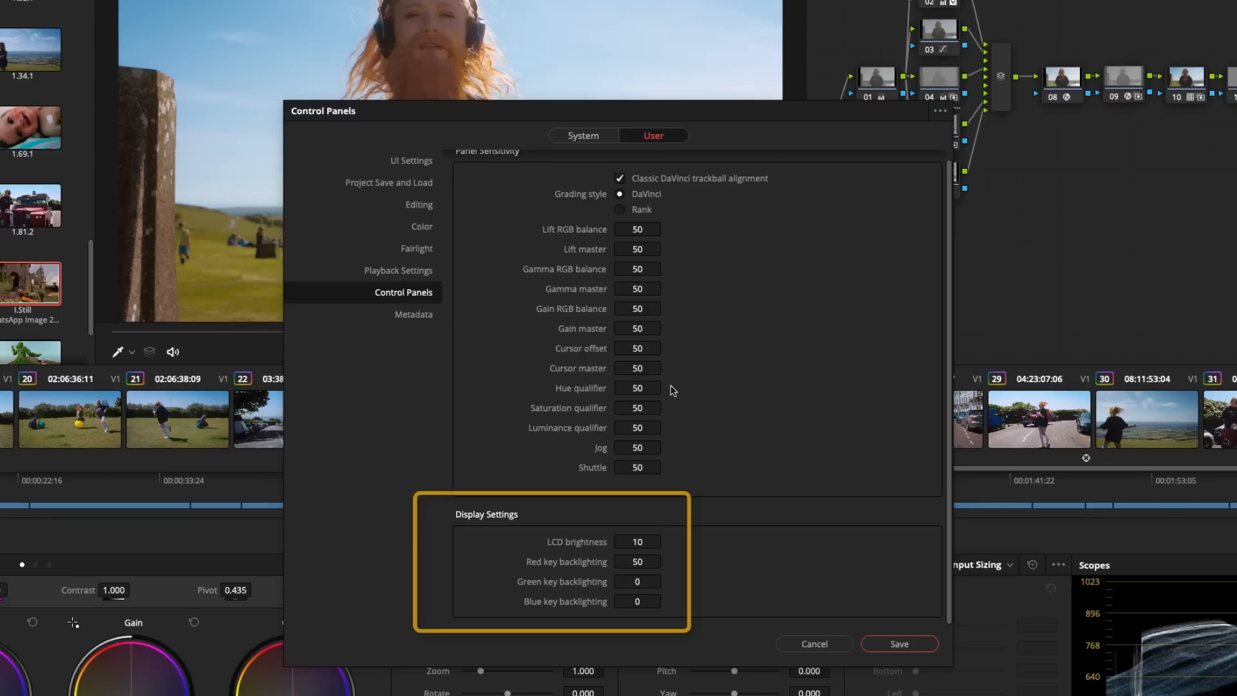
{"action": "mouse_move", "coordinate": [585, 624]}
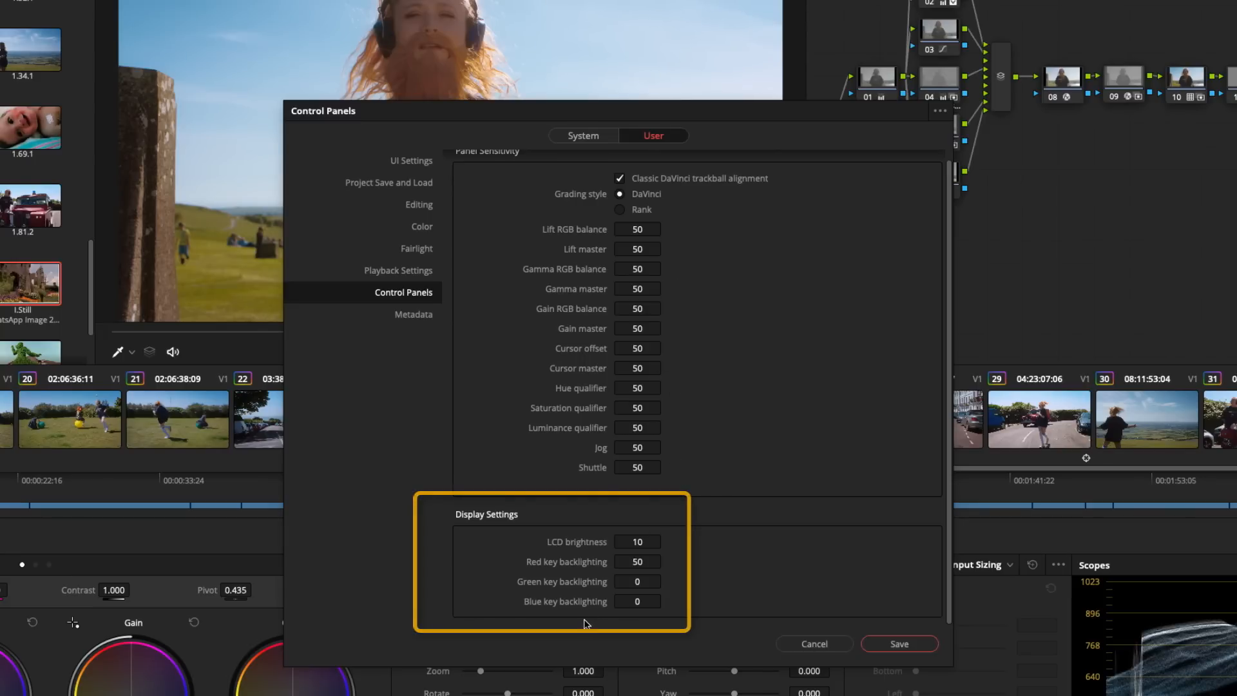
{"action": "left_click", "coordinate": [637, 561]}
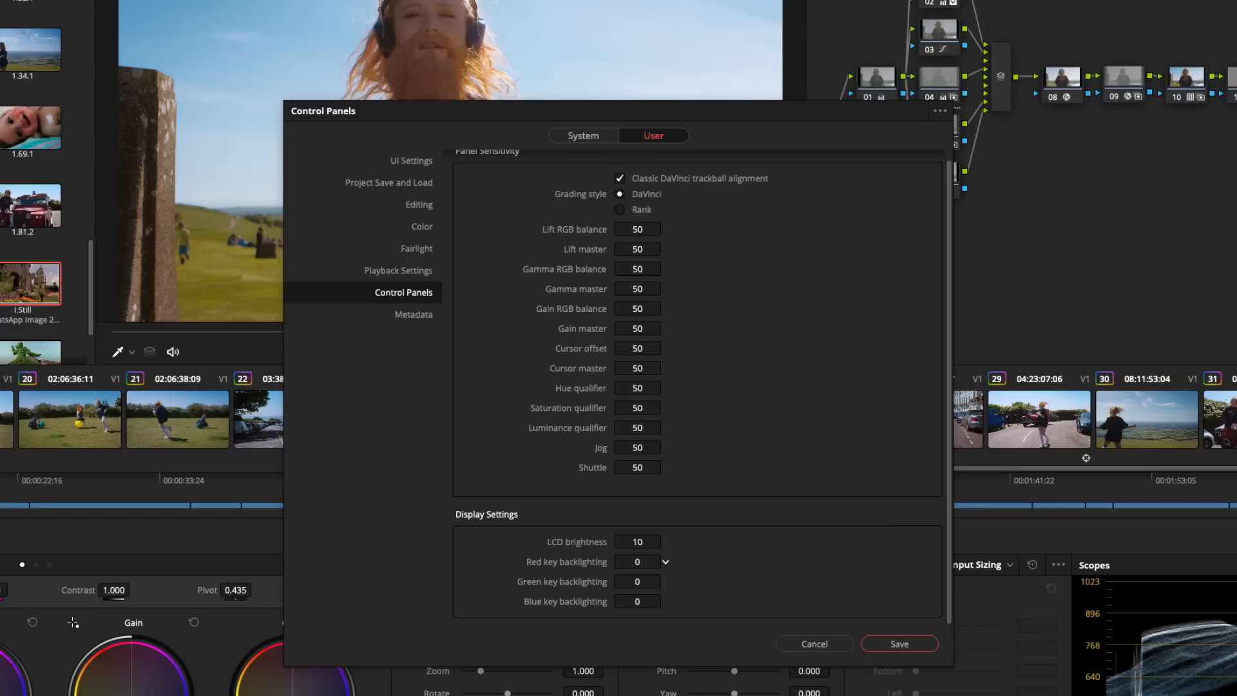
{"action": "left_click", "coordinate": [637, 600]}
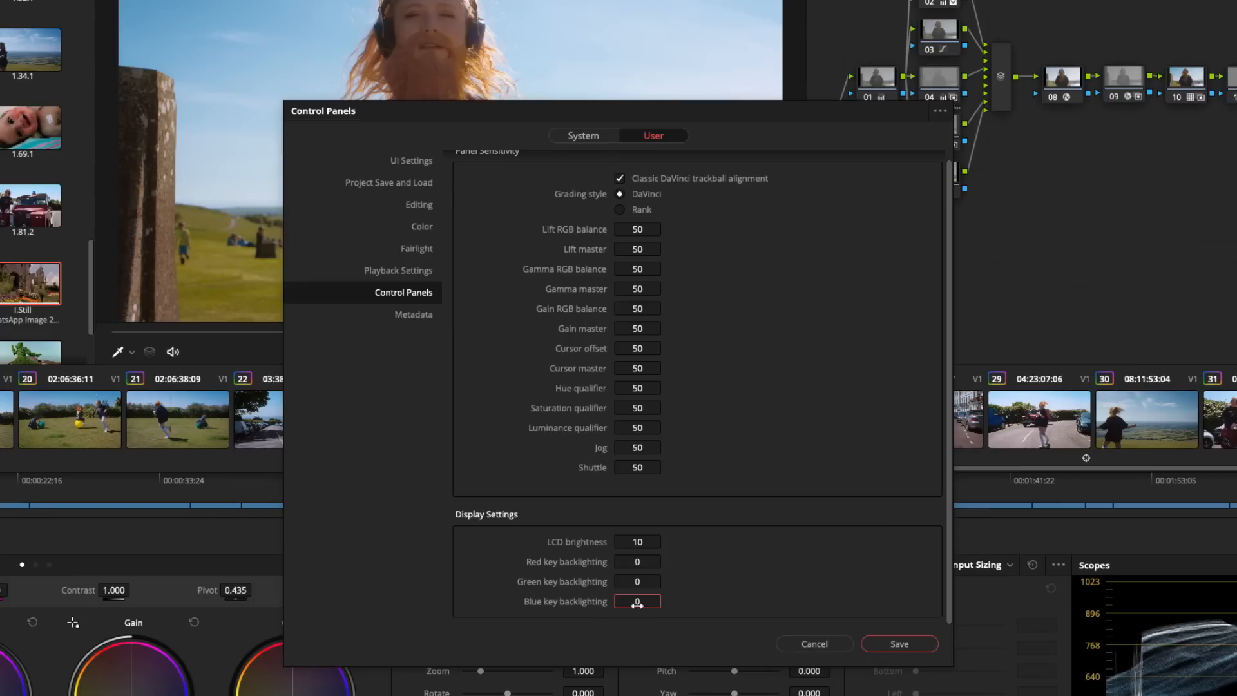